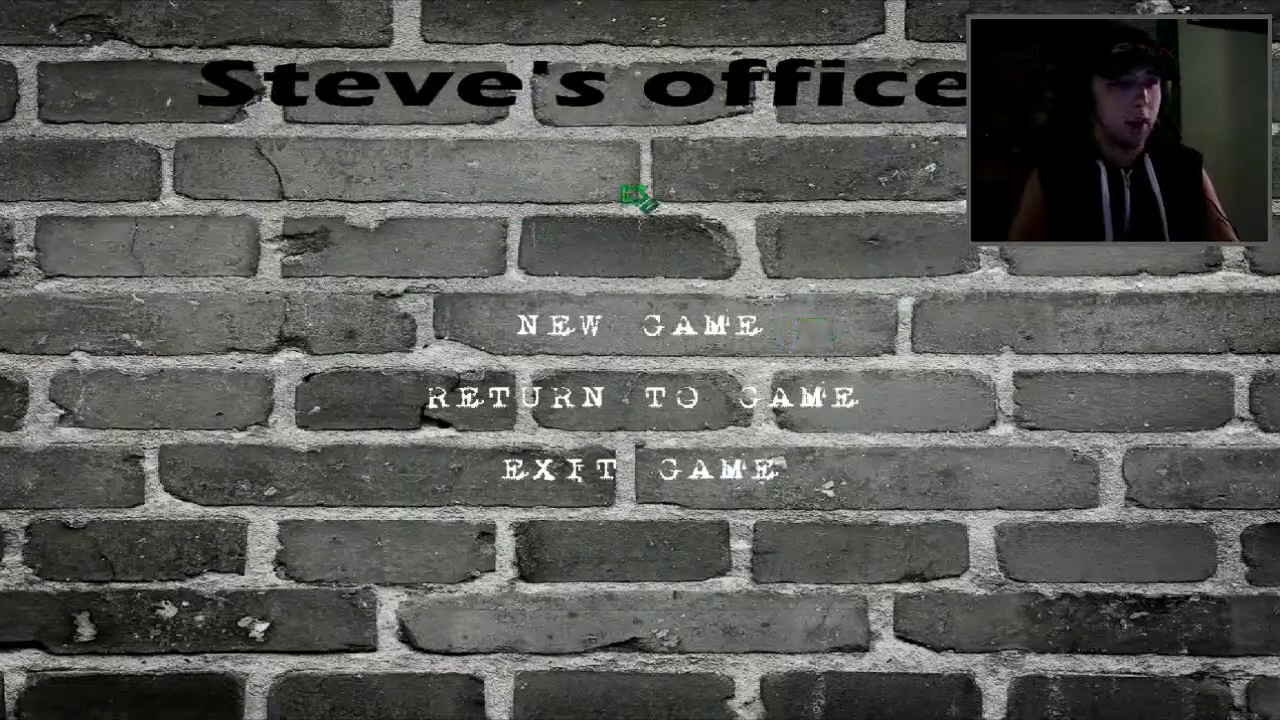
mouse_move(736, 260)
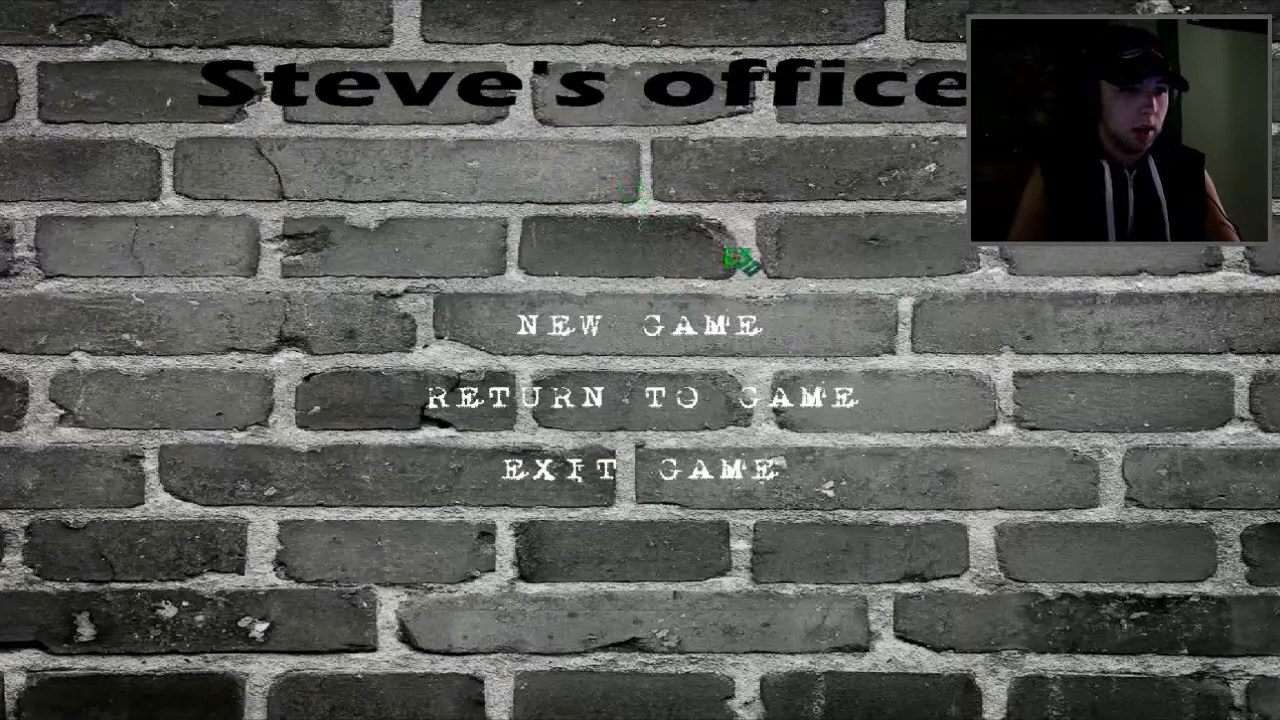
mouse_move(600, 224)
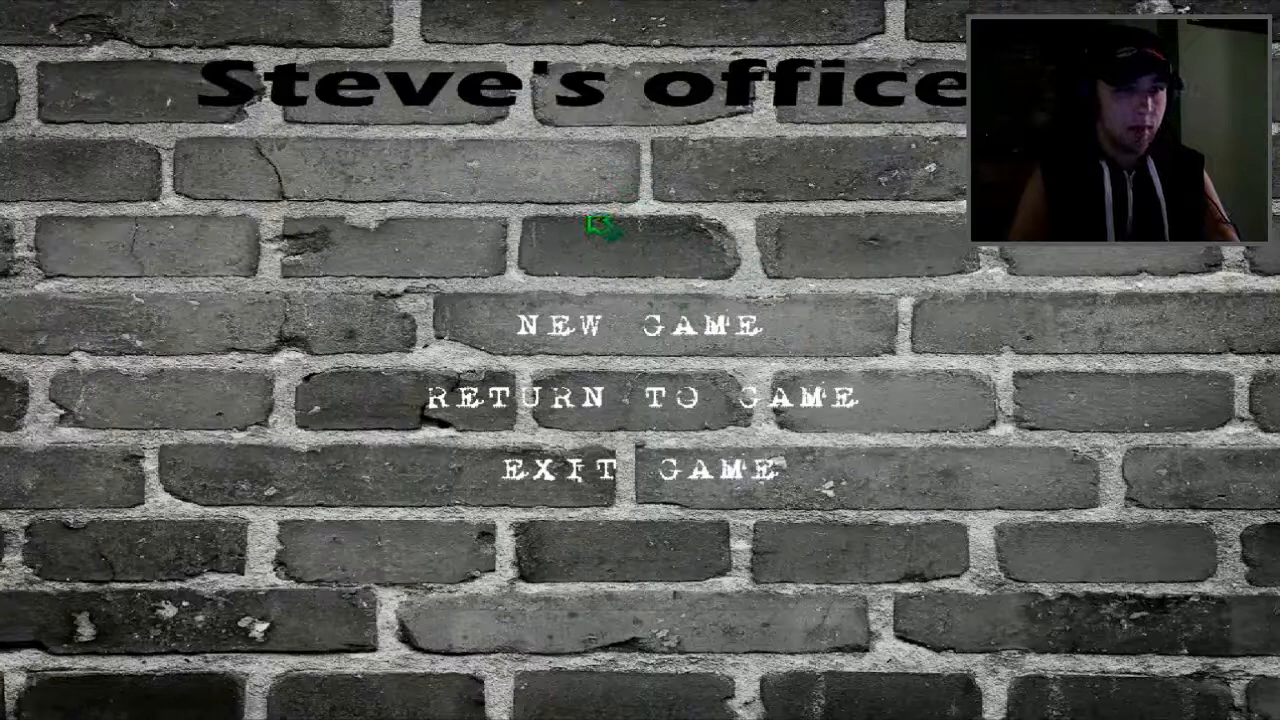
mouse_move(520, 228)
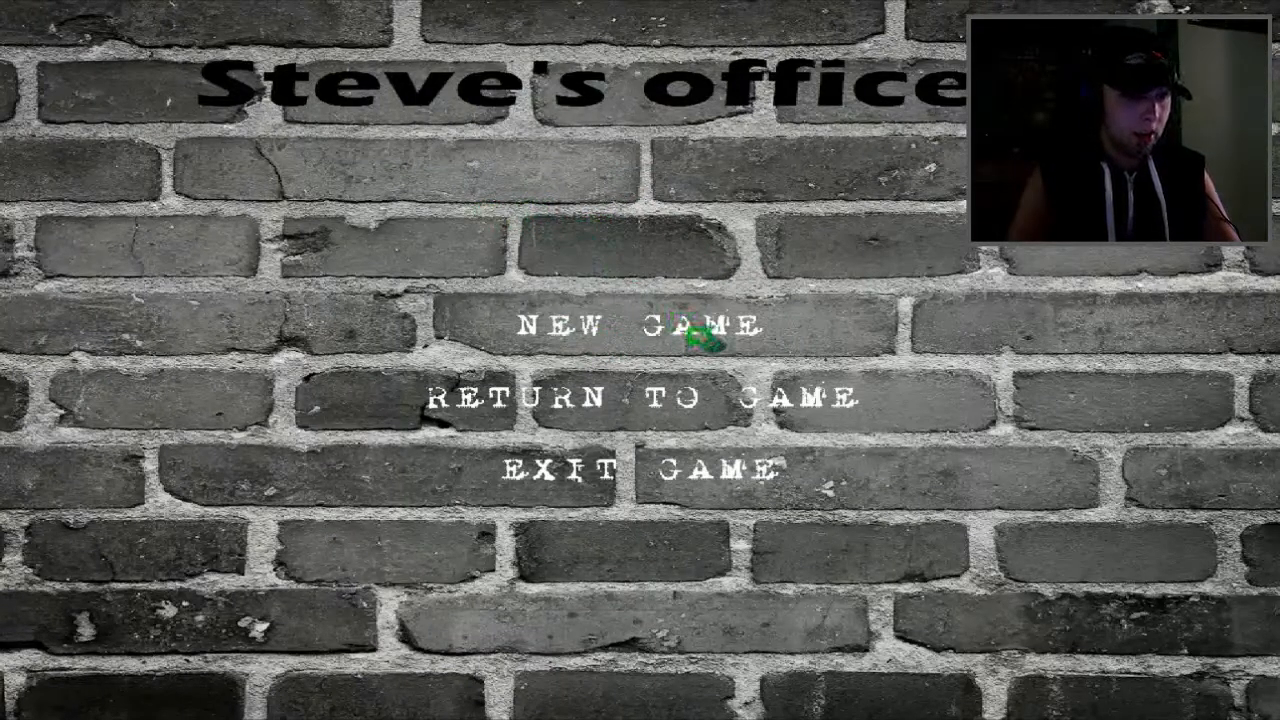
- Start a fresh game from the title menu with NEW GAME
left_click(640, 324)
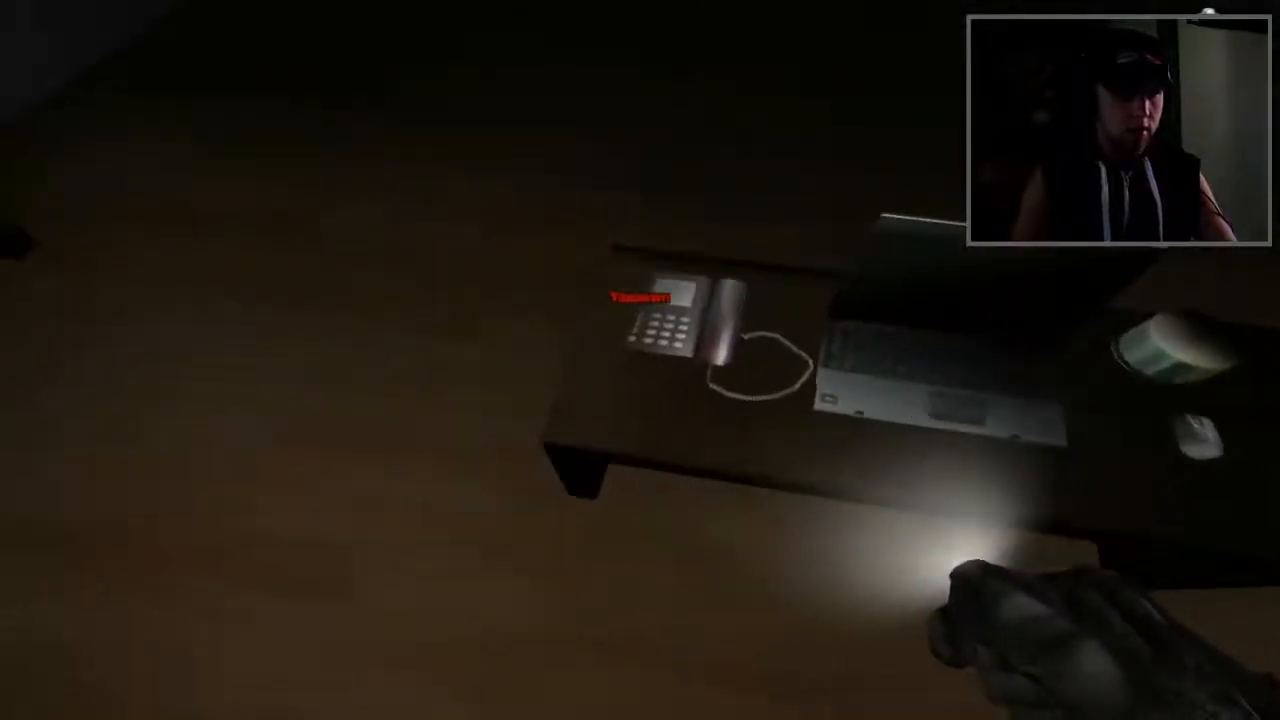
mouse_move(640, 360)
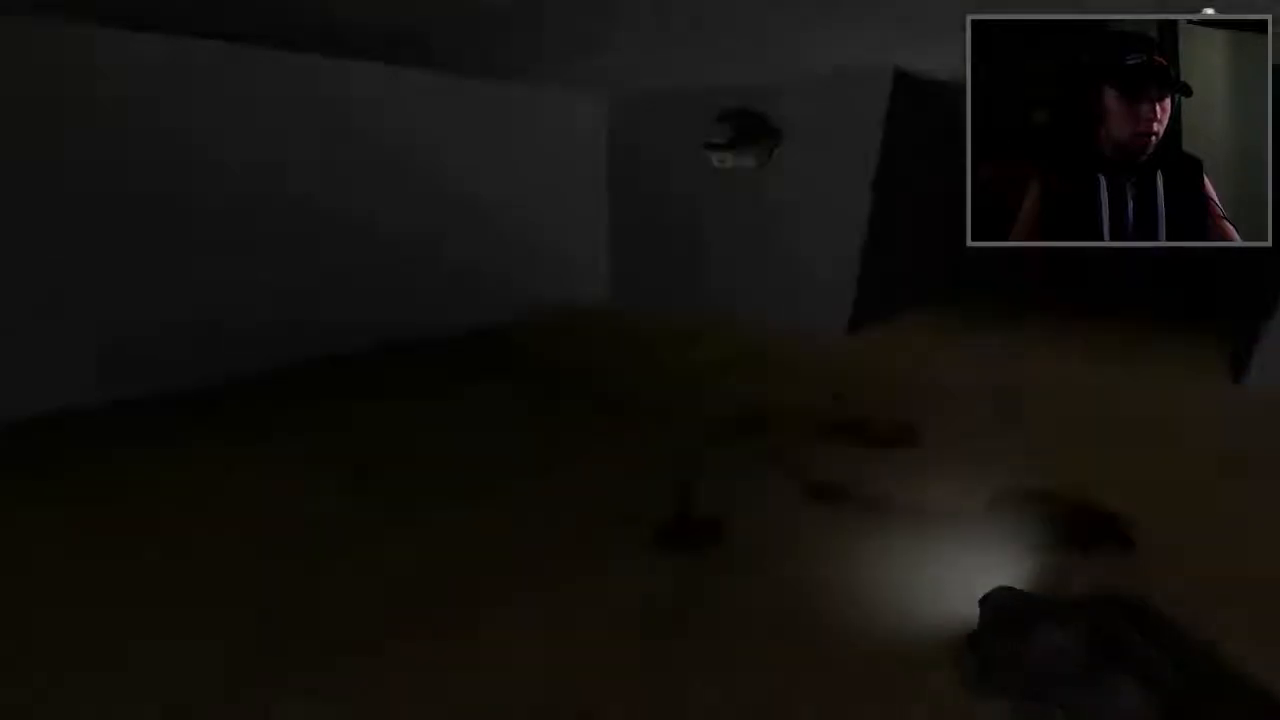
mouse_move(640, 360)
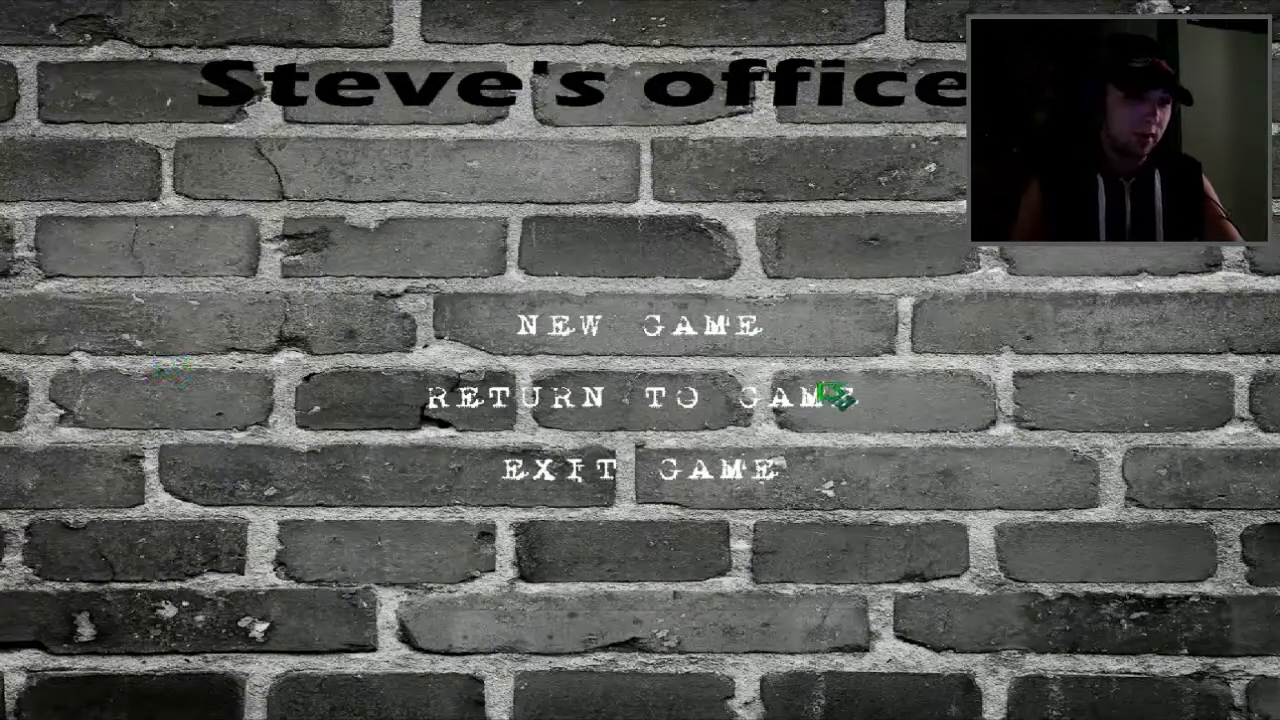
- Bring up the LOAD GAME panel showing only empty save slots, then dismiss it
left_click(640, 324)
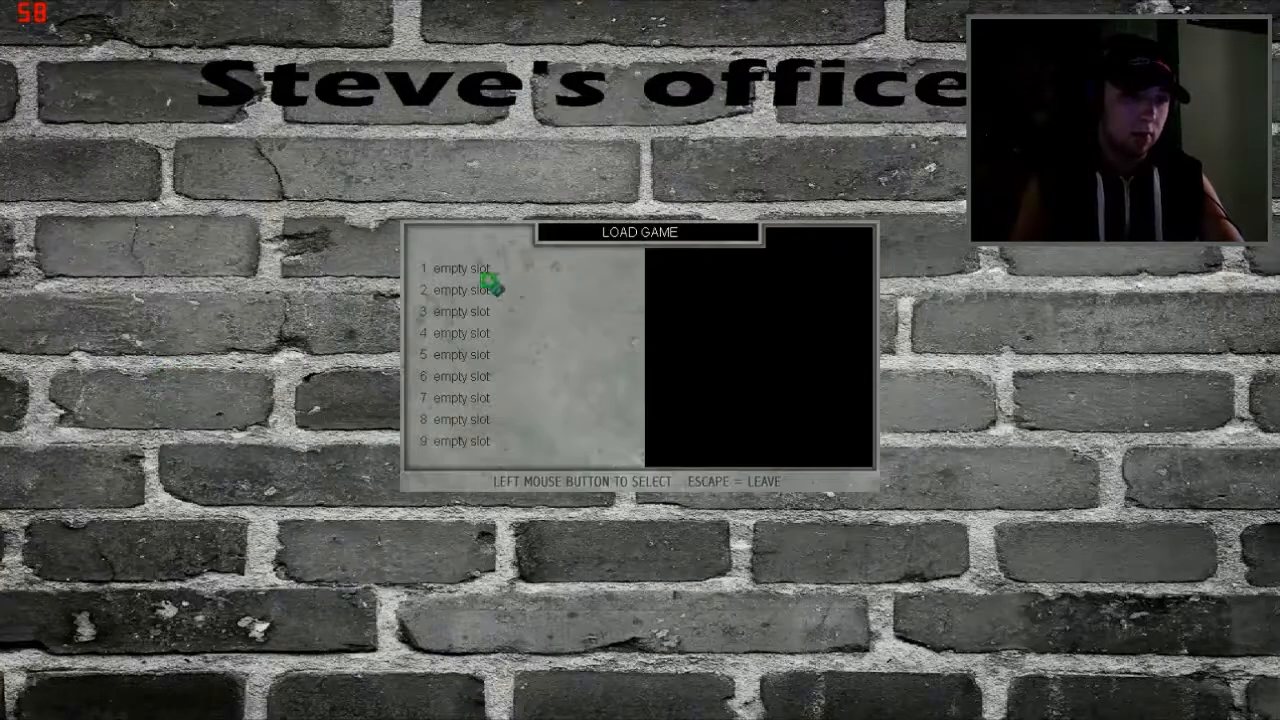
key("Escape")
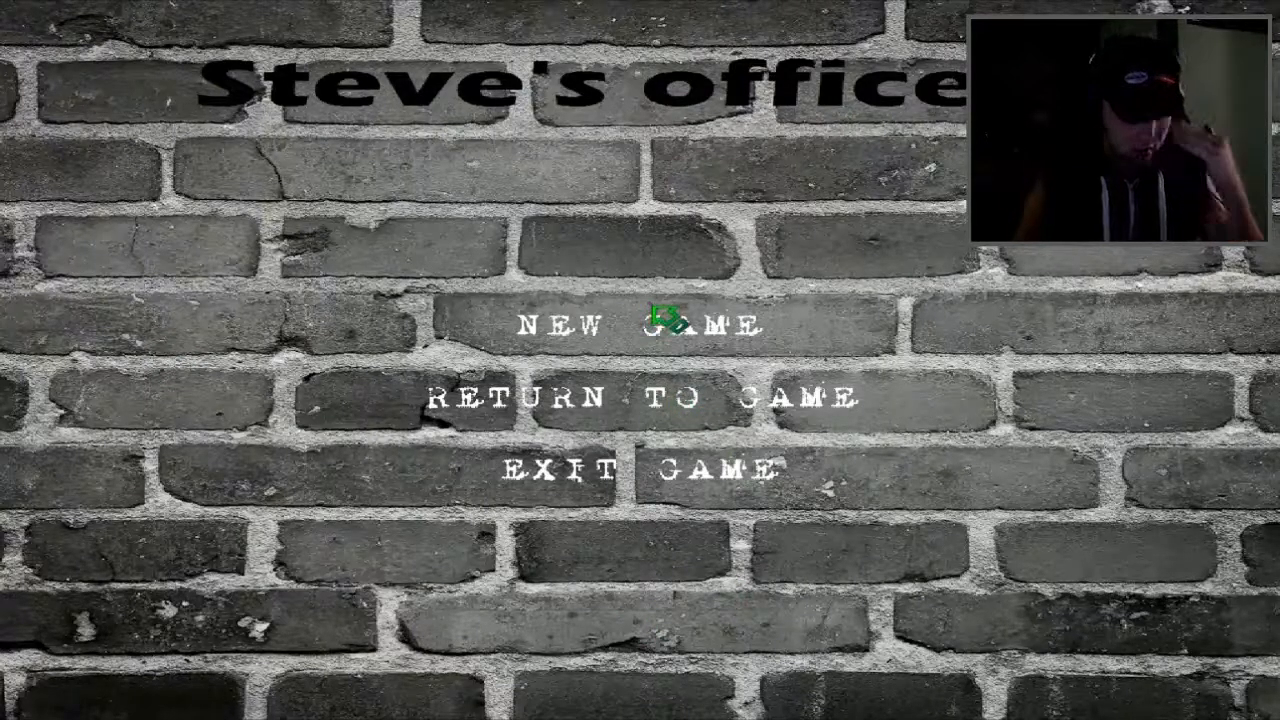
left_click(680, 322)
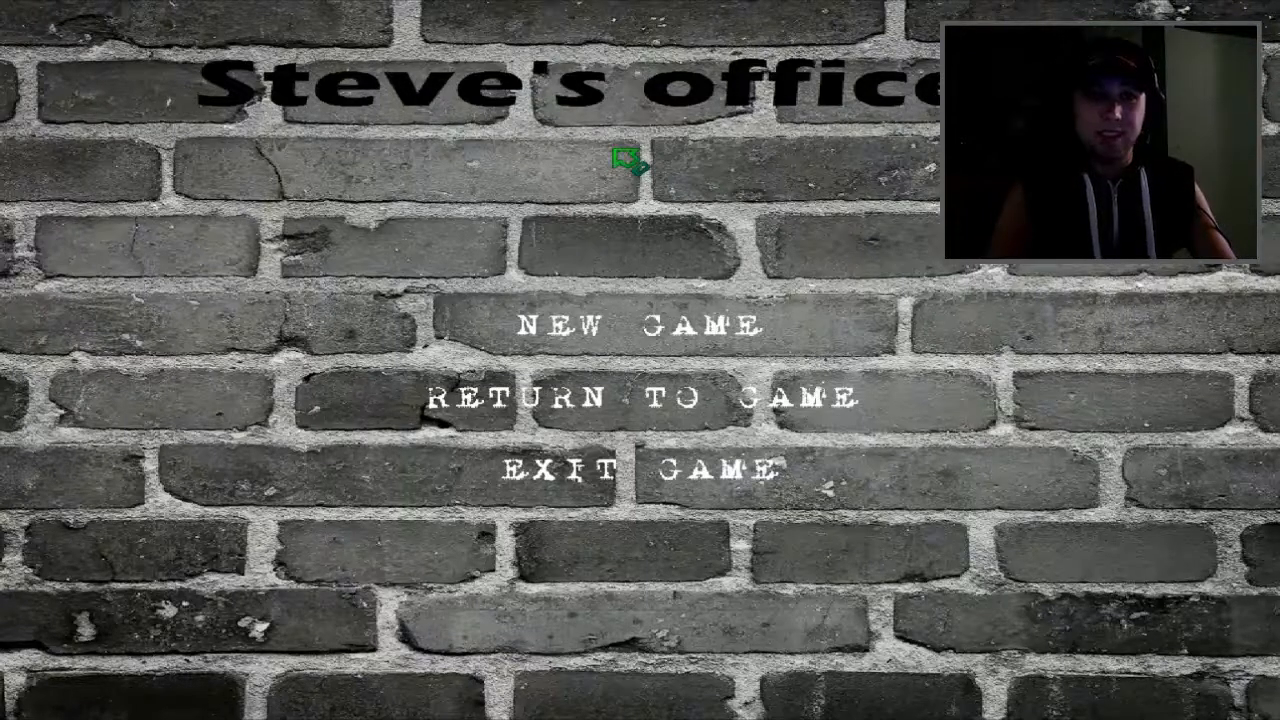
mouse_move(558, 236)
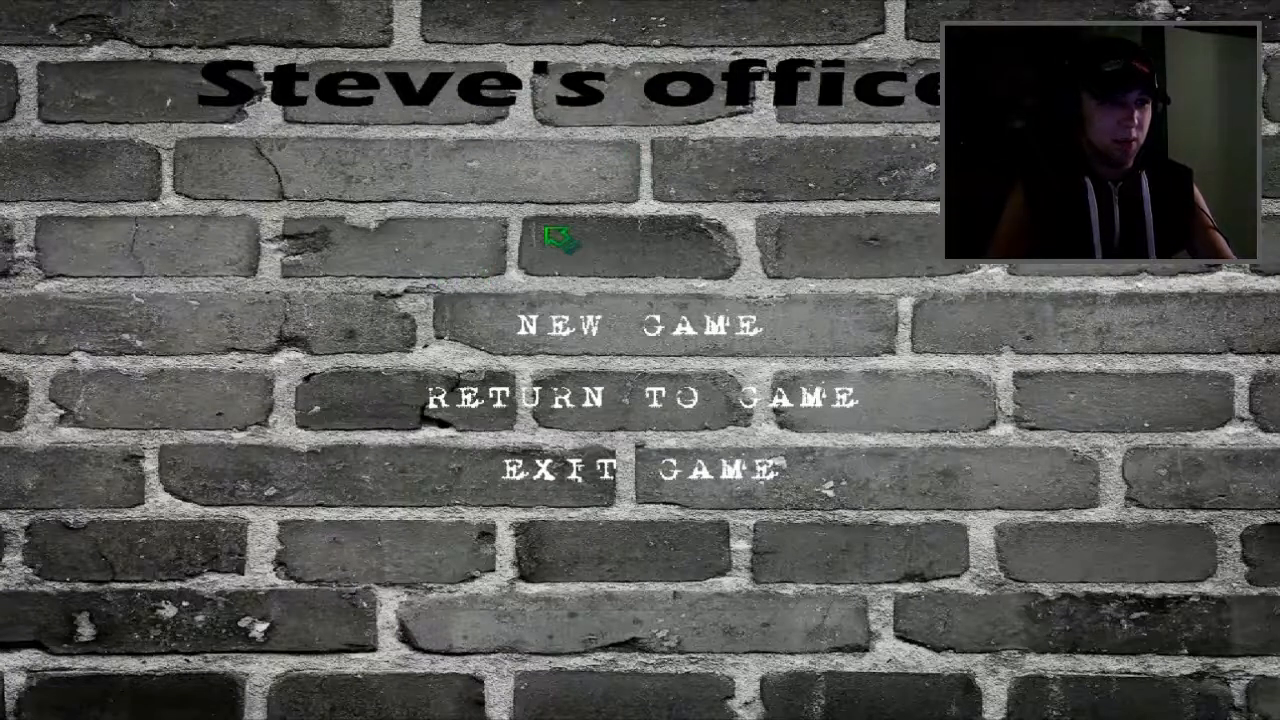
mouse_move(630, 550)
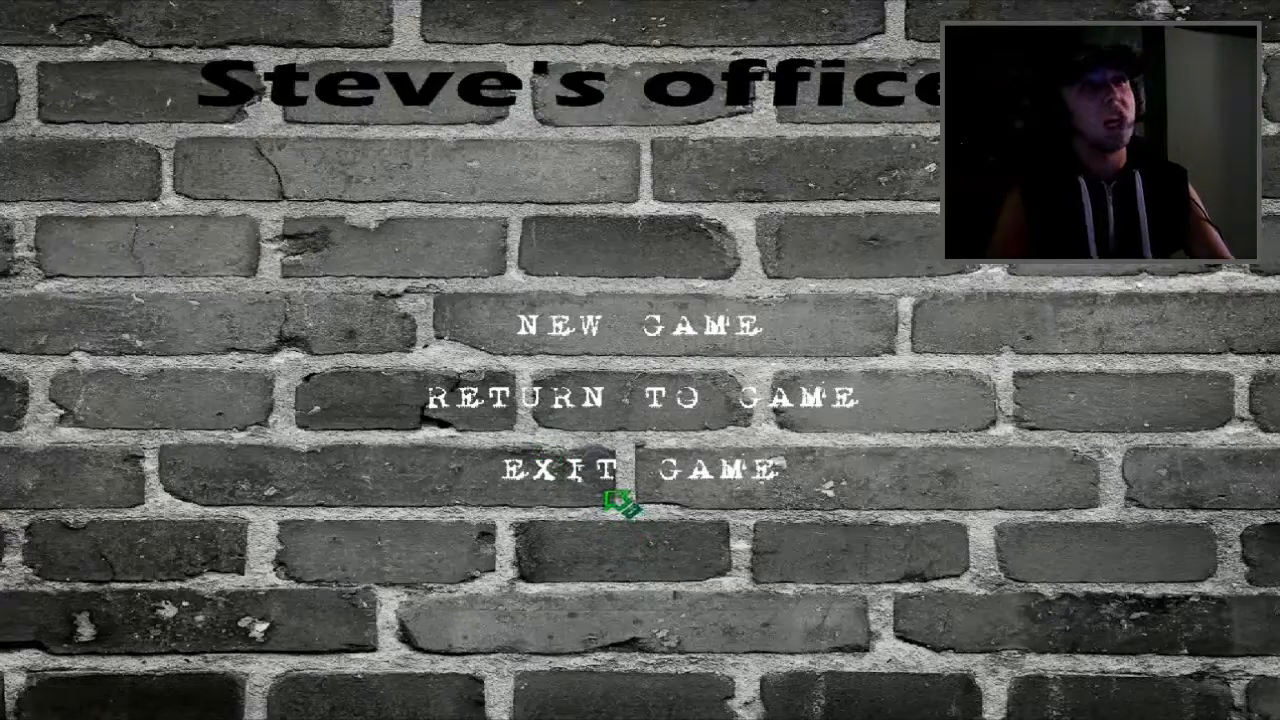
left_click(638, 324)
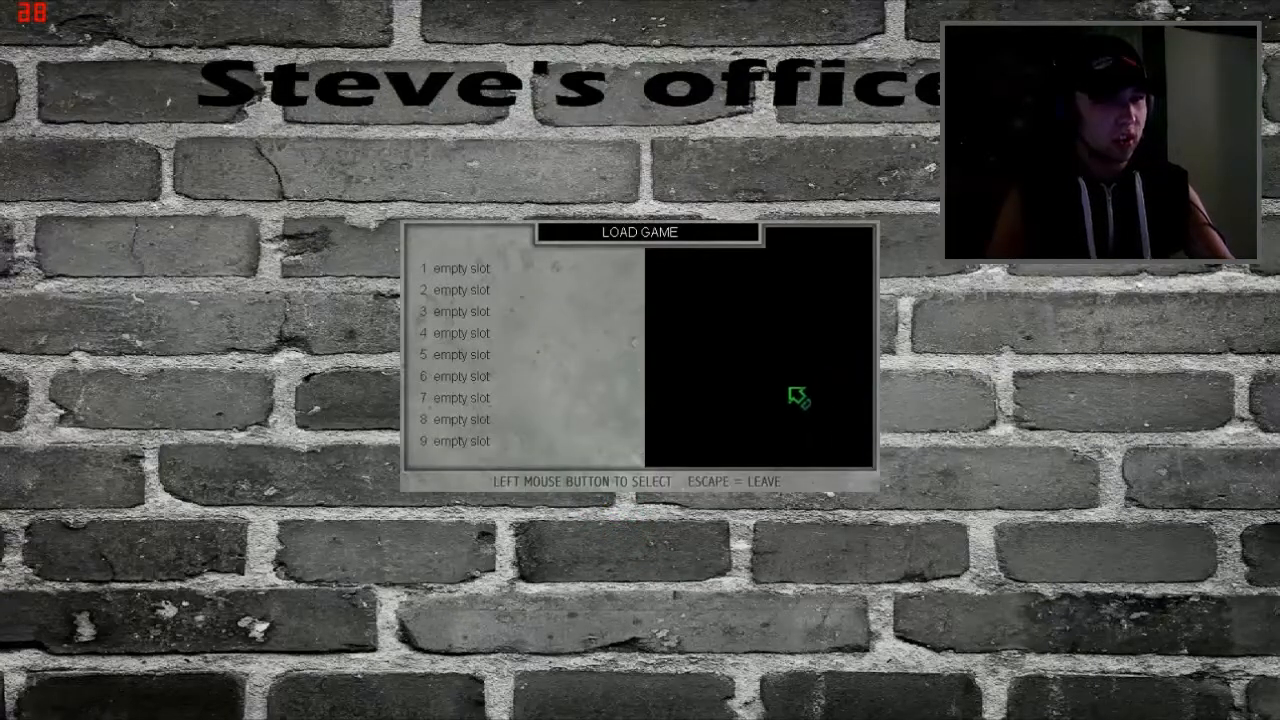
key("Escape")
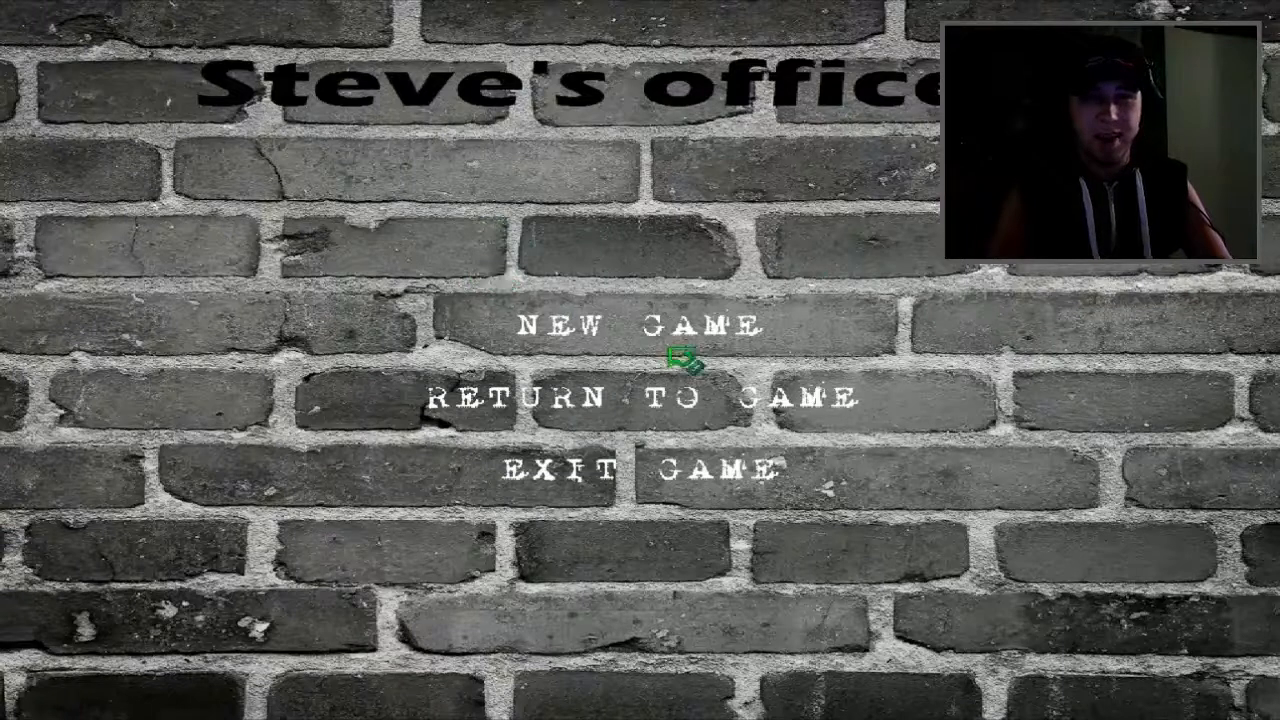
mouse_move(1056, 344)
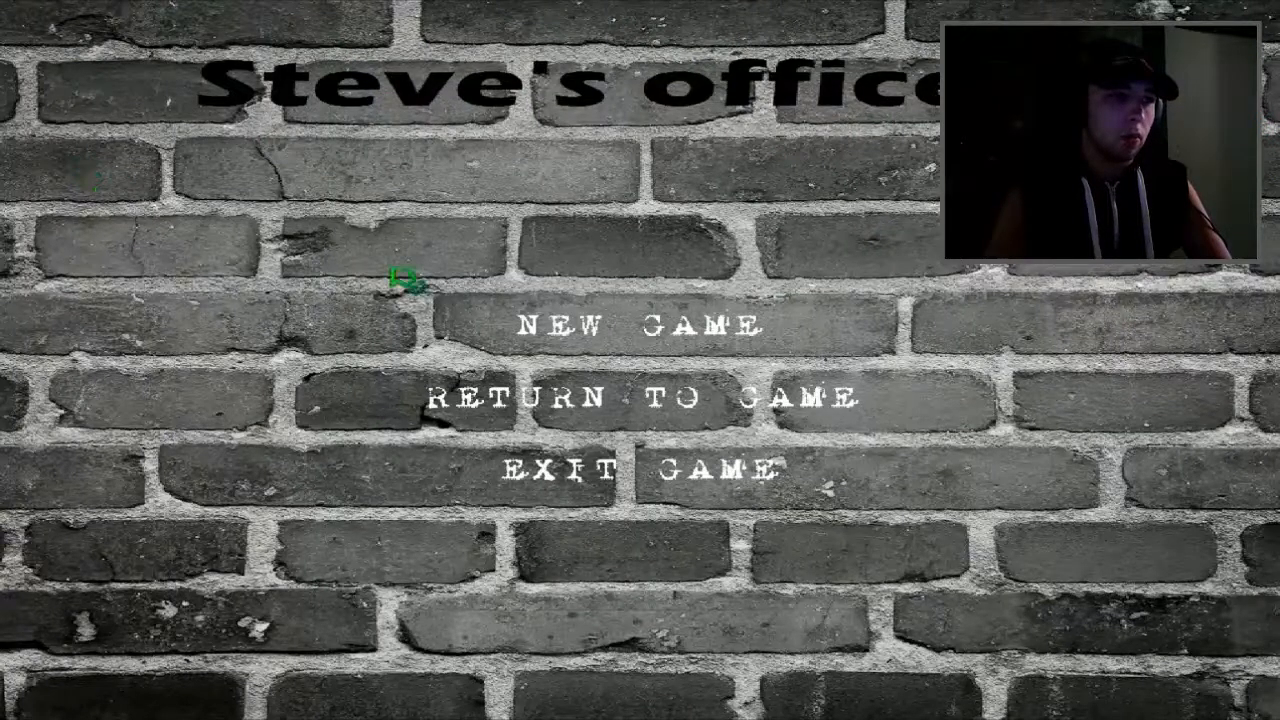
- Start the game loading from the brick-wall title menu
left_click(640, 324)
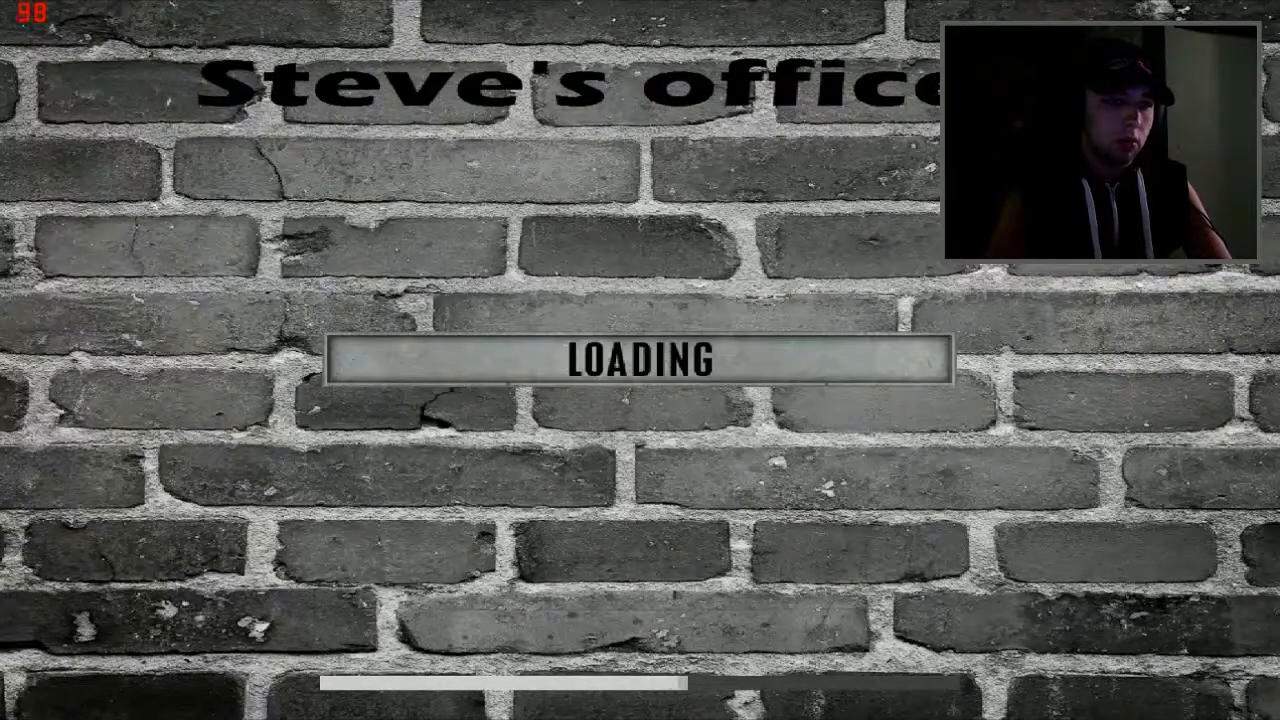